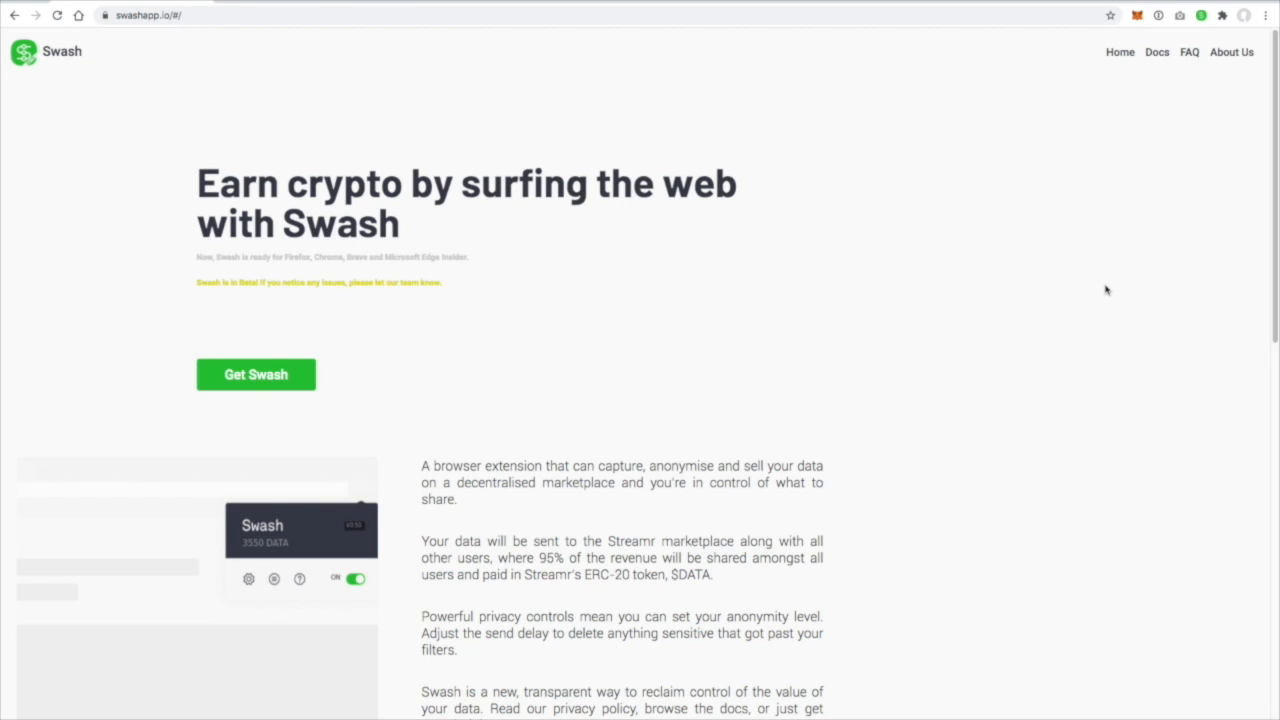
- Browse the Swash team page, return to the Swash home page and move to a new Google tab
click(1230, 52)
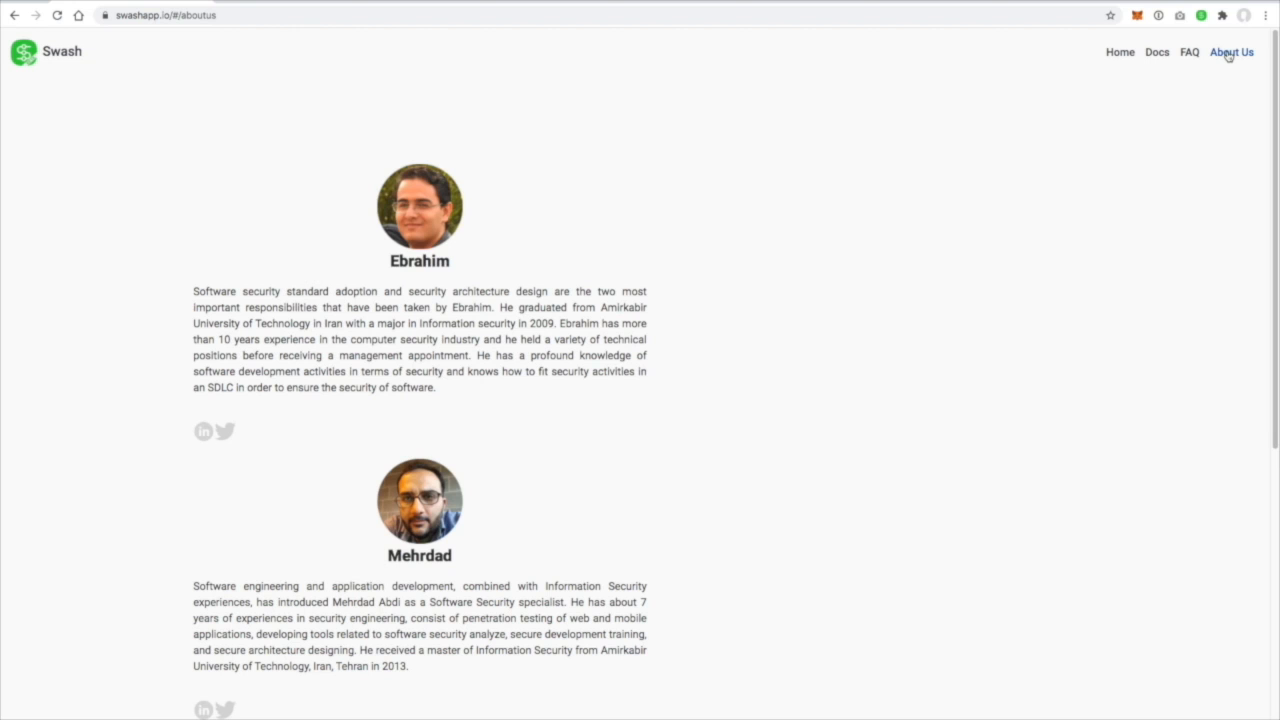
scroll(down, 3)
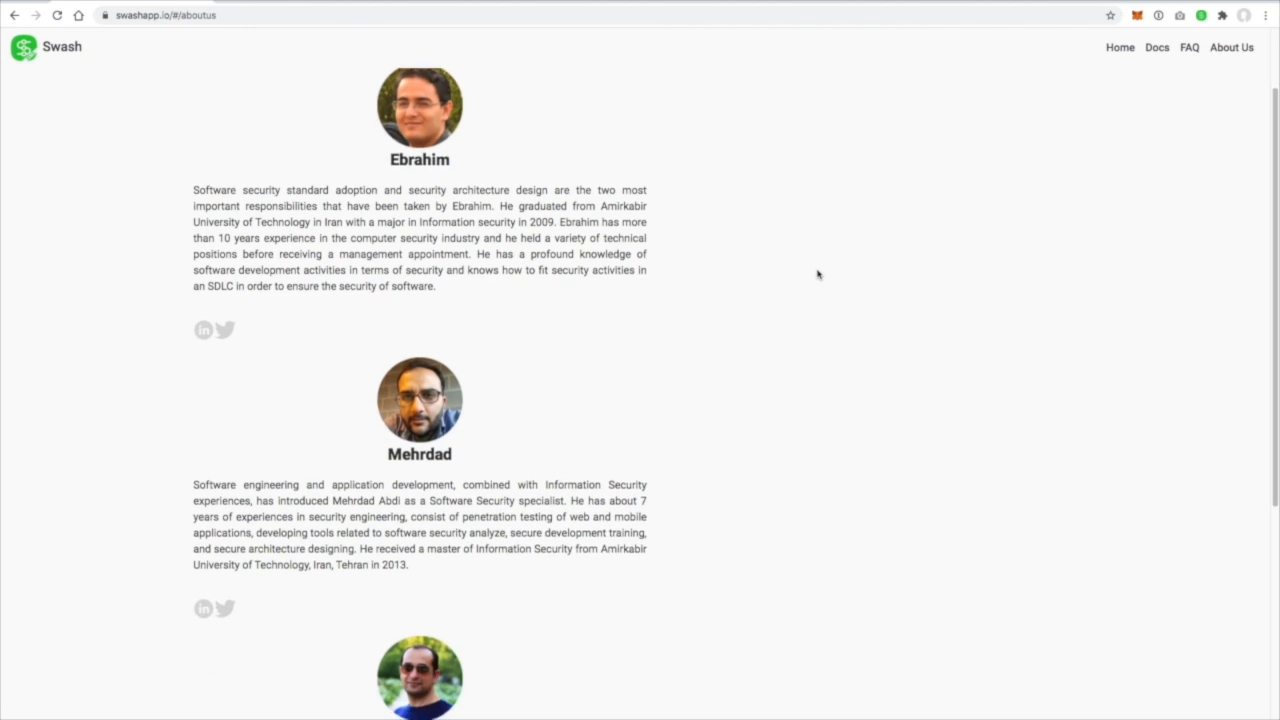
scroll(down, 3)
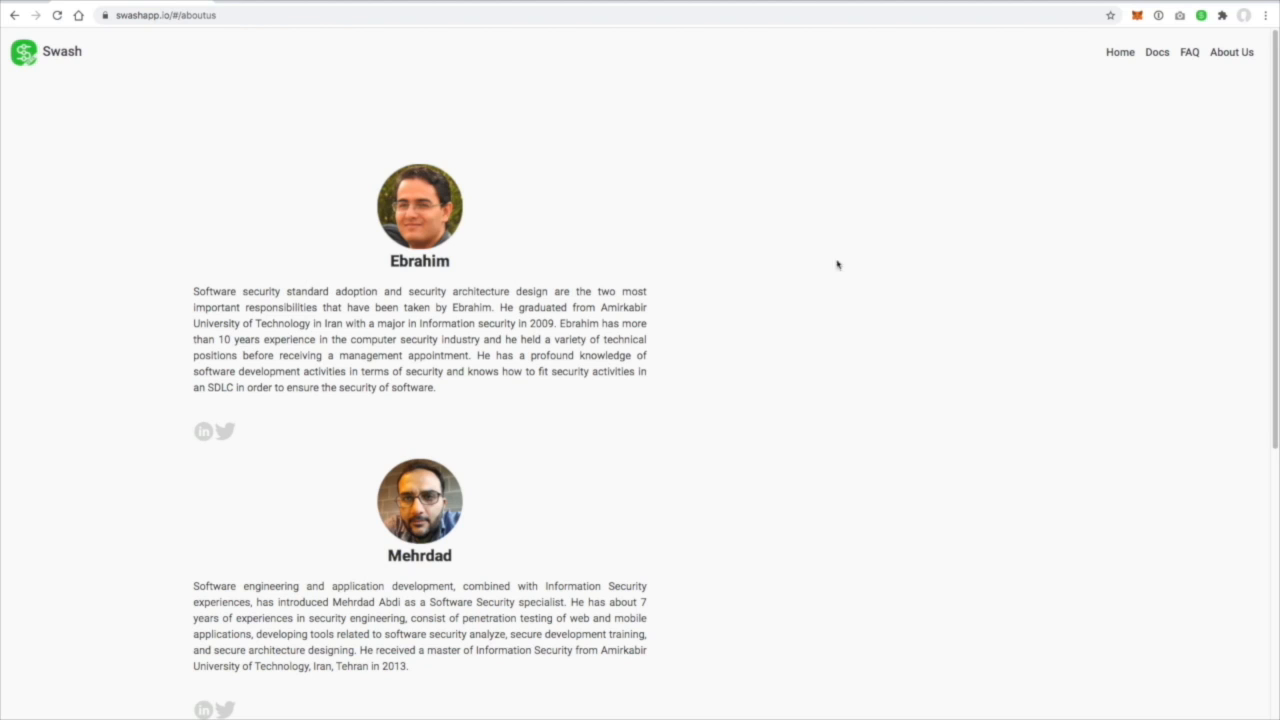
click(1116, 52)
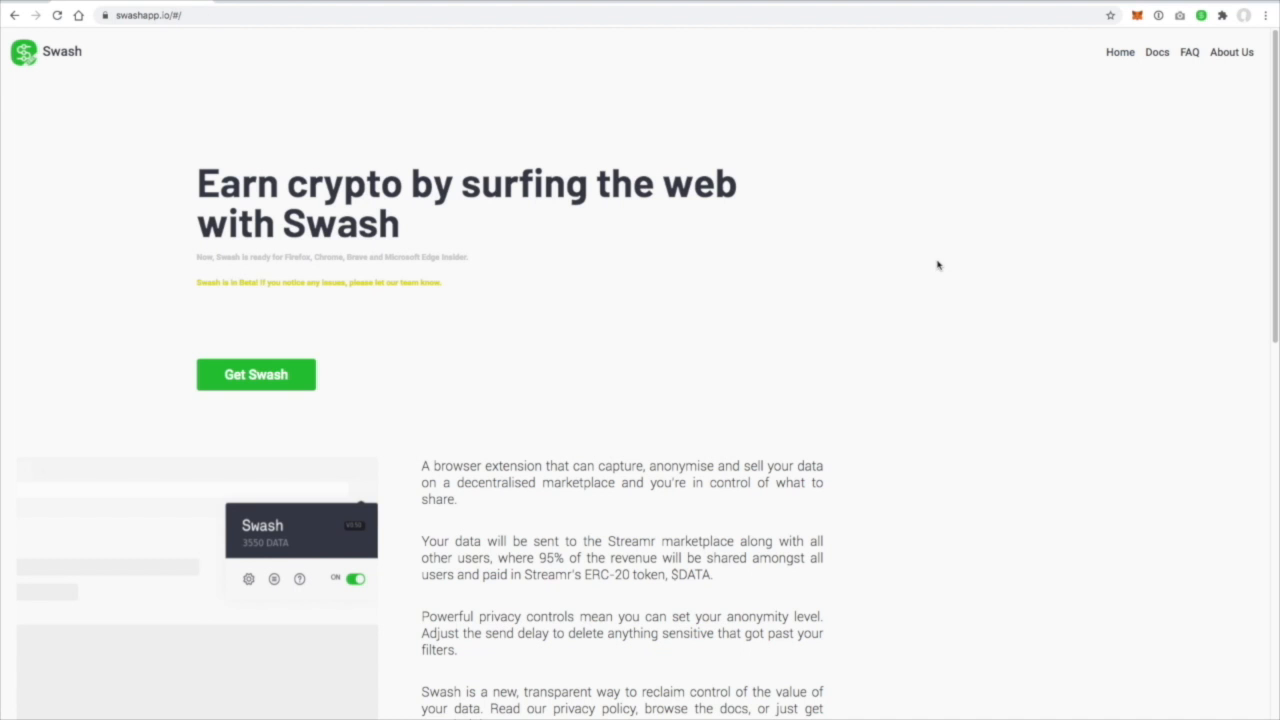
click(1200, 16)
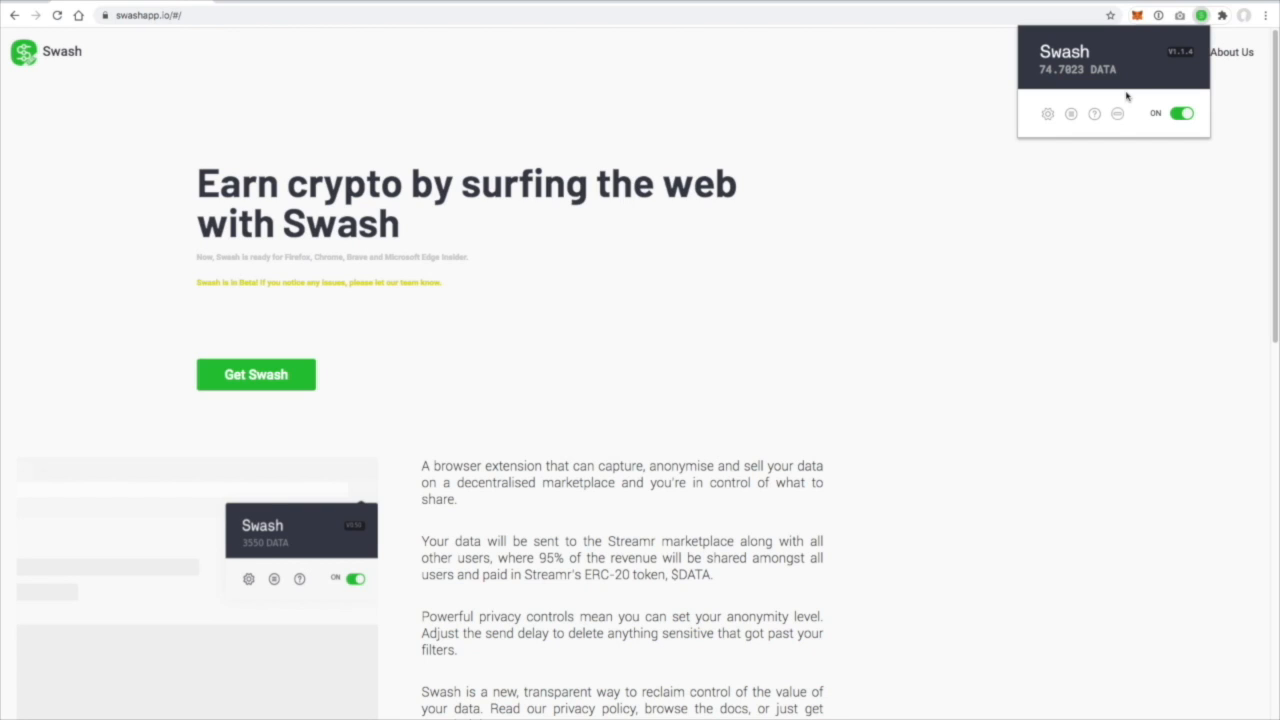
mouse_move(1094, 68)
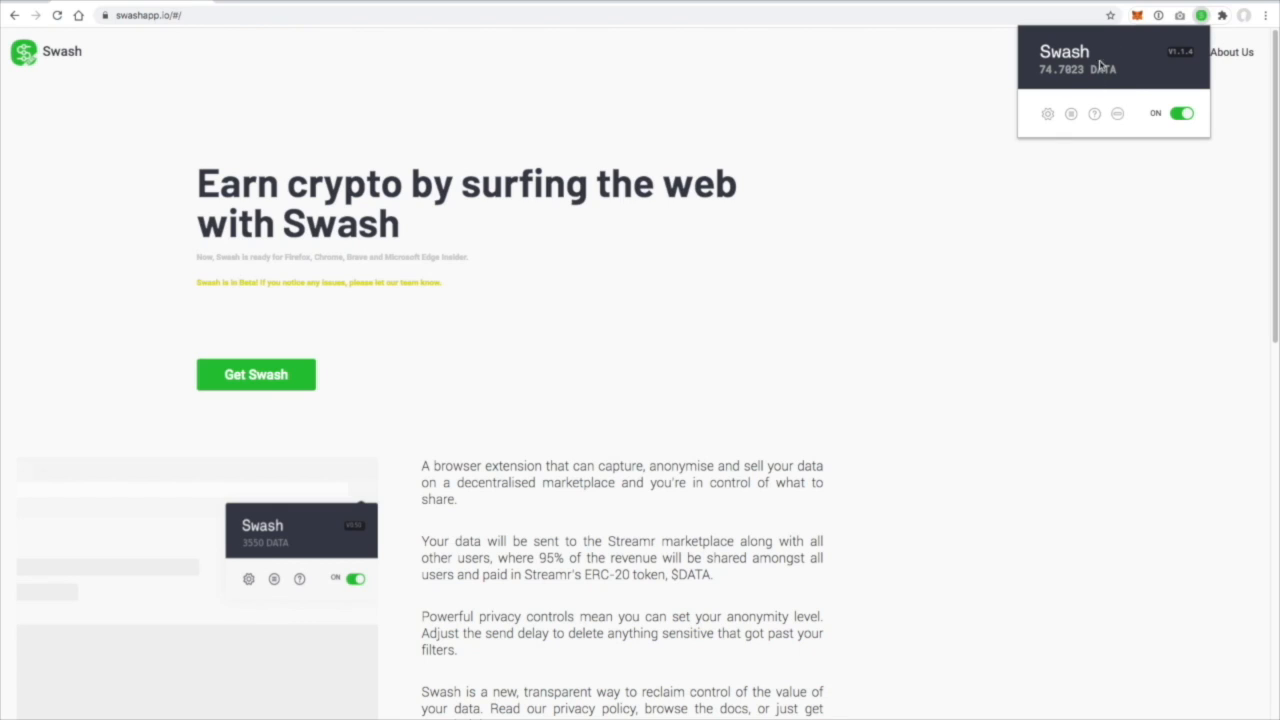
mouse_move(1104, 90)
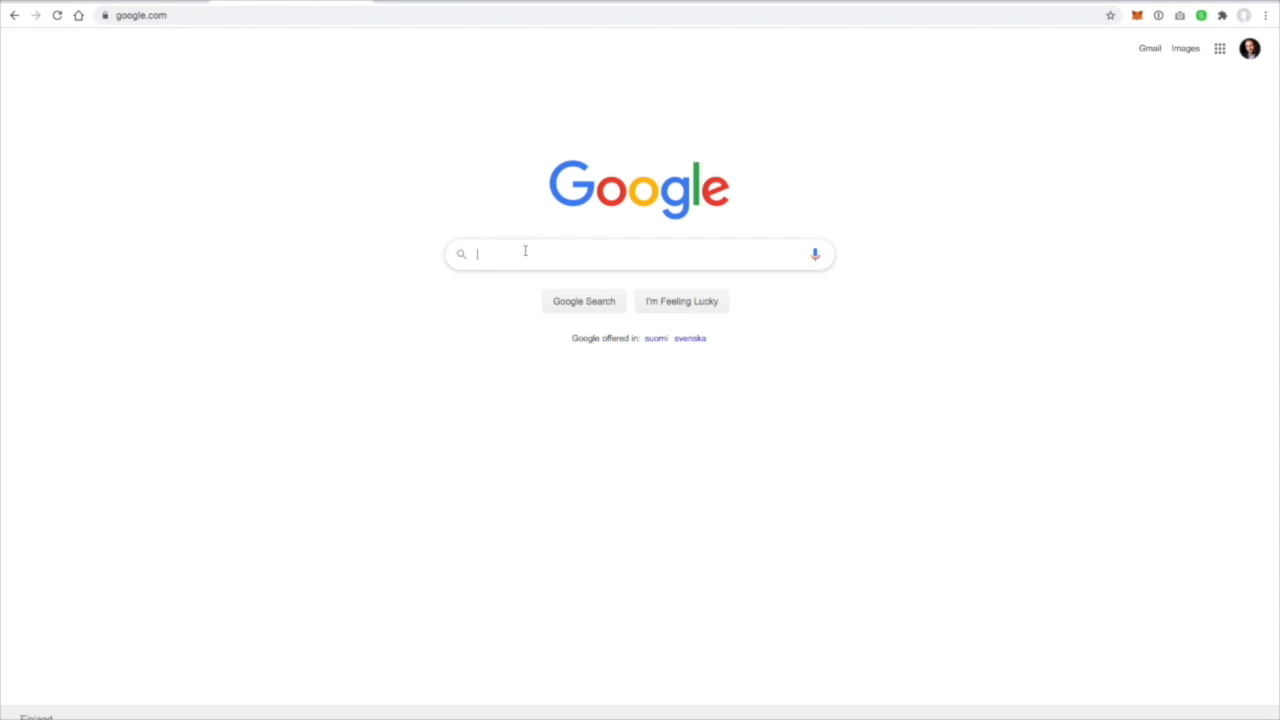
- Search Google for 'streamr' and follow the streamr.network result, then return to Swash
text(strea)
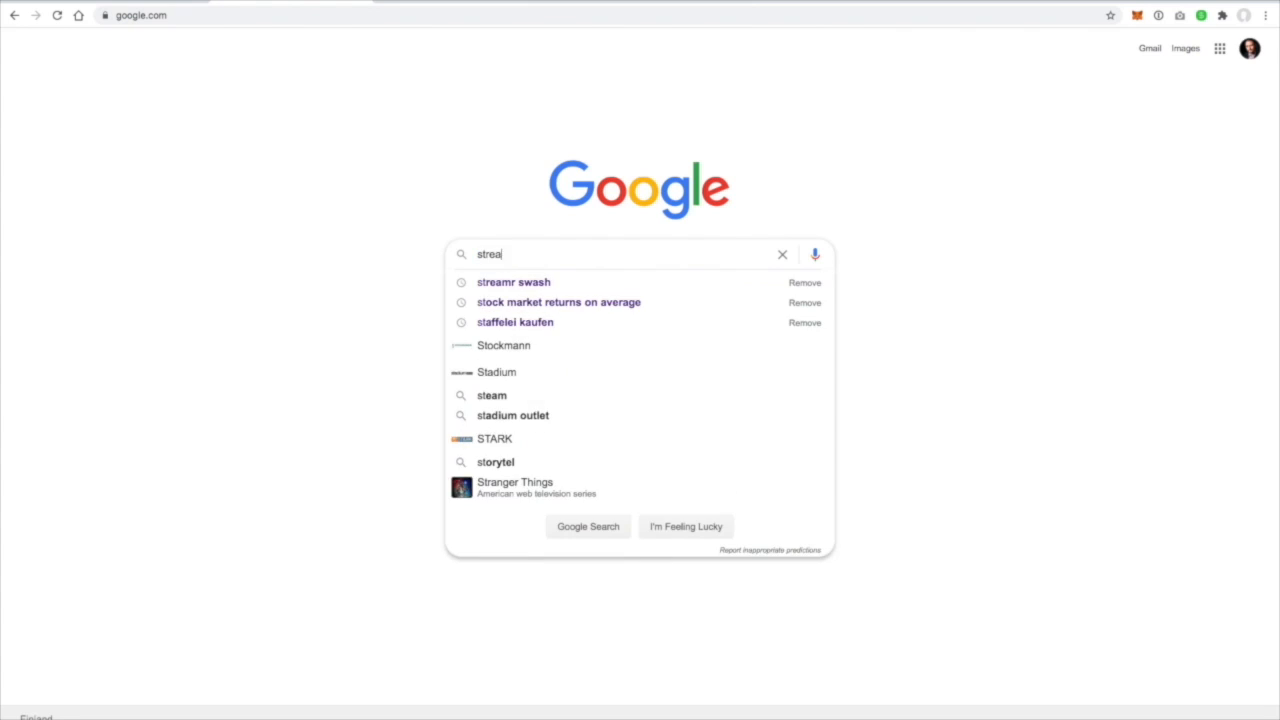
key(Enter)
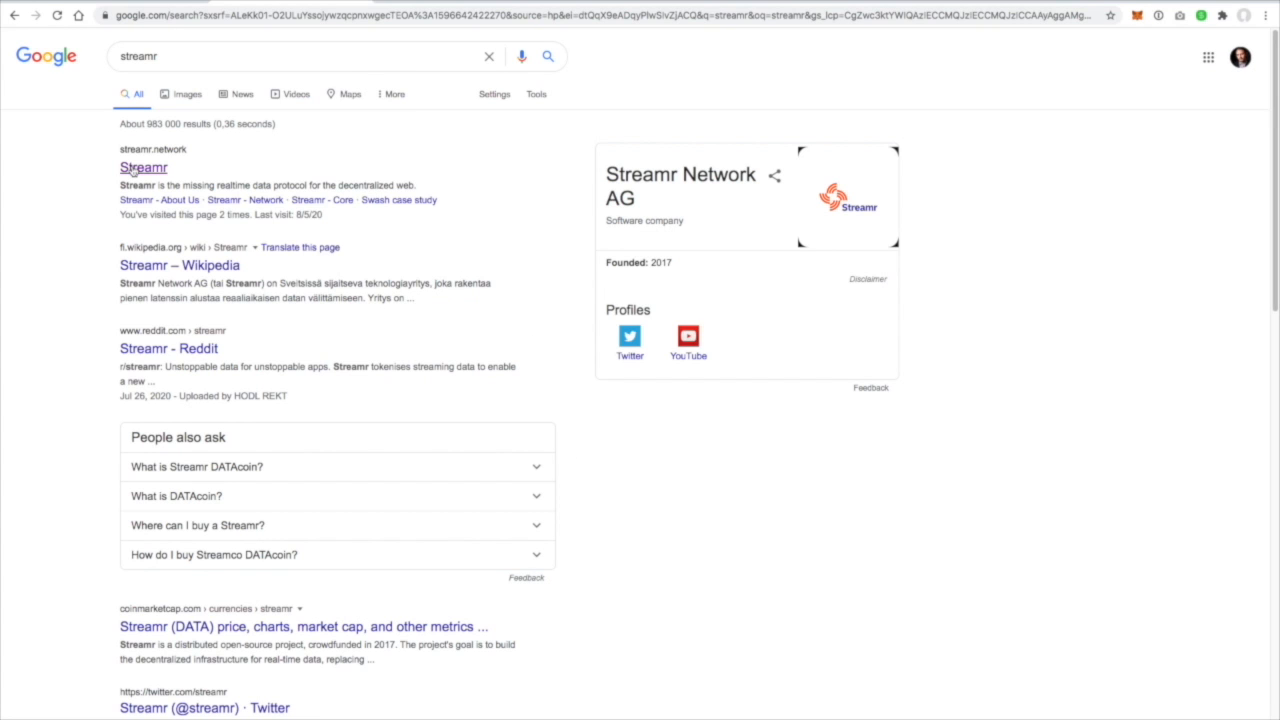
click(144, 168)
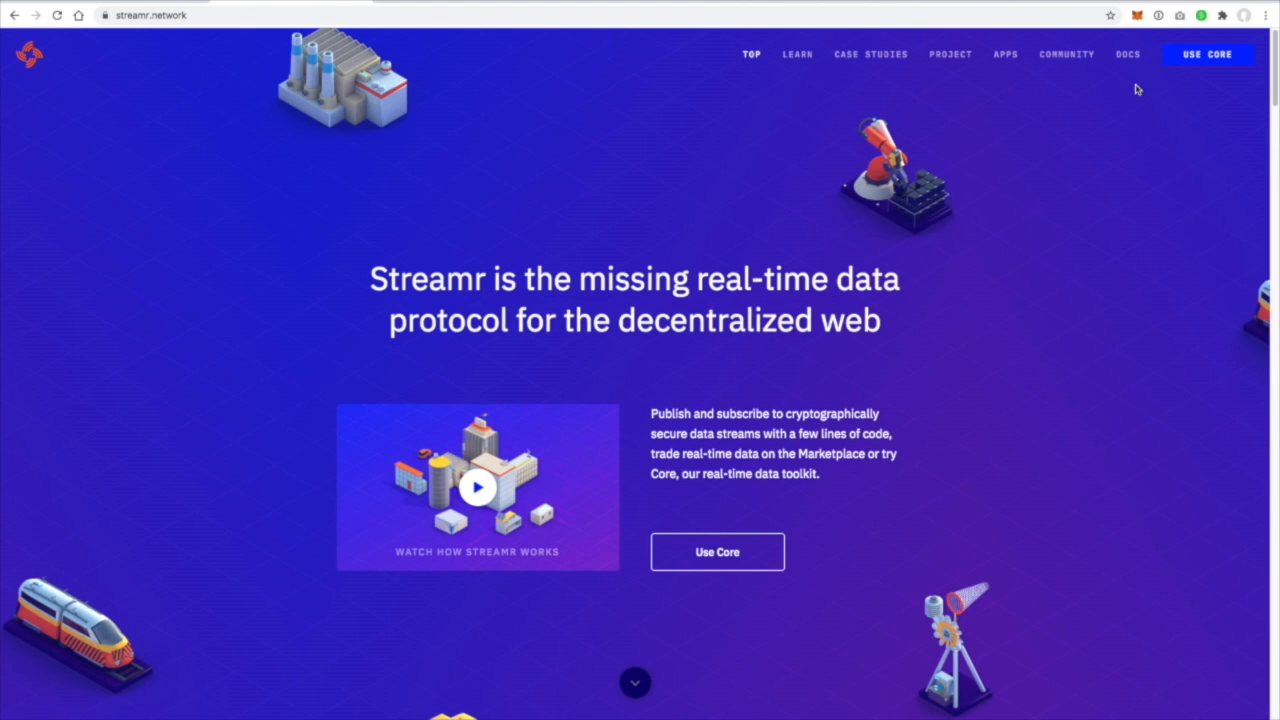
click(1206, 16)
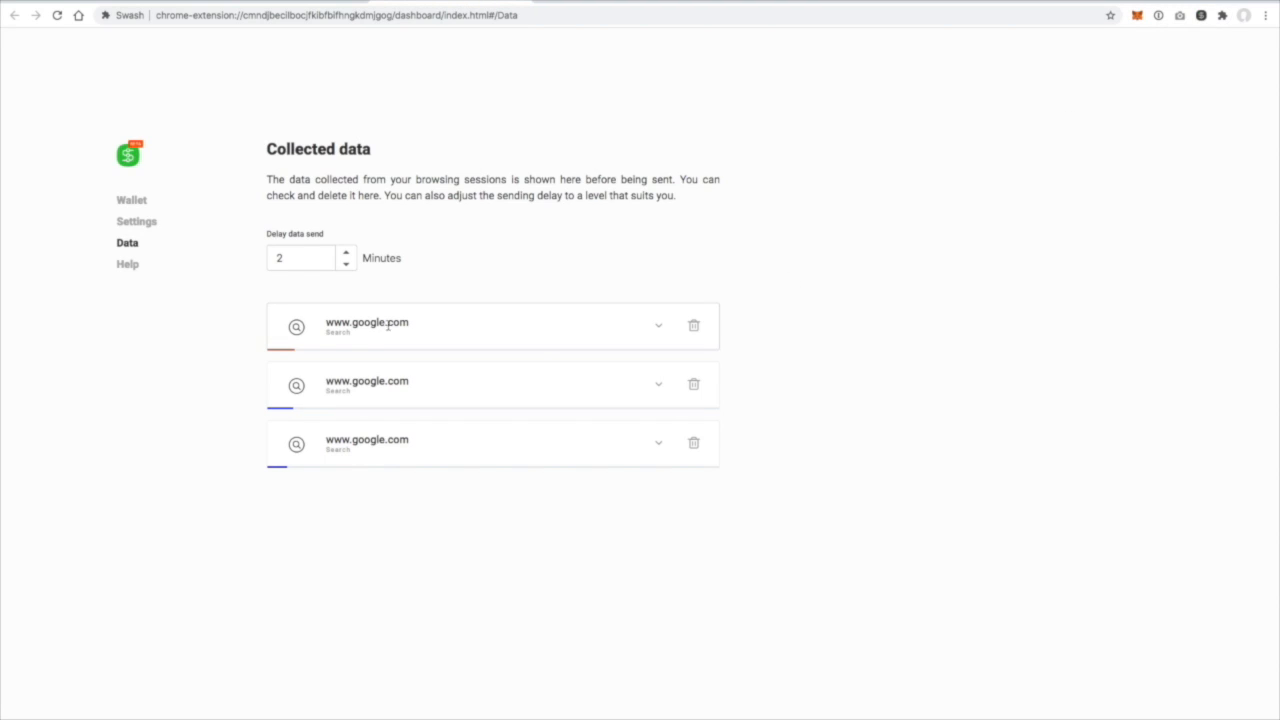
click(658, 324)
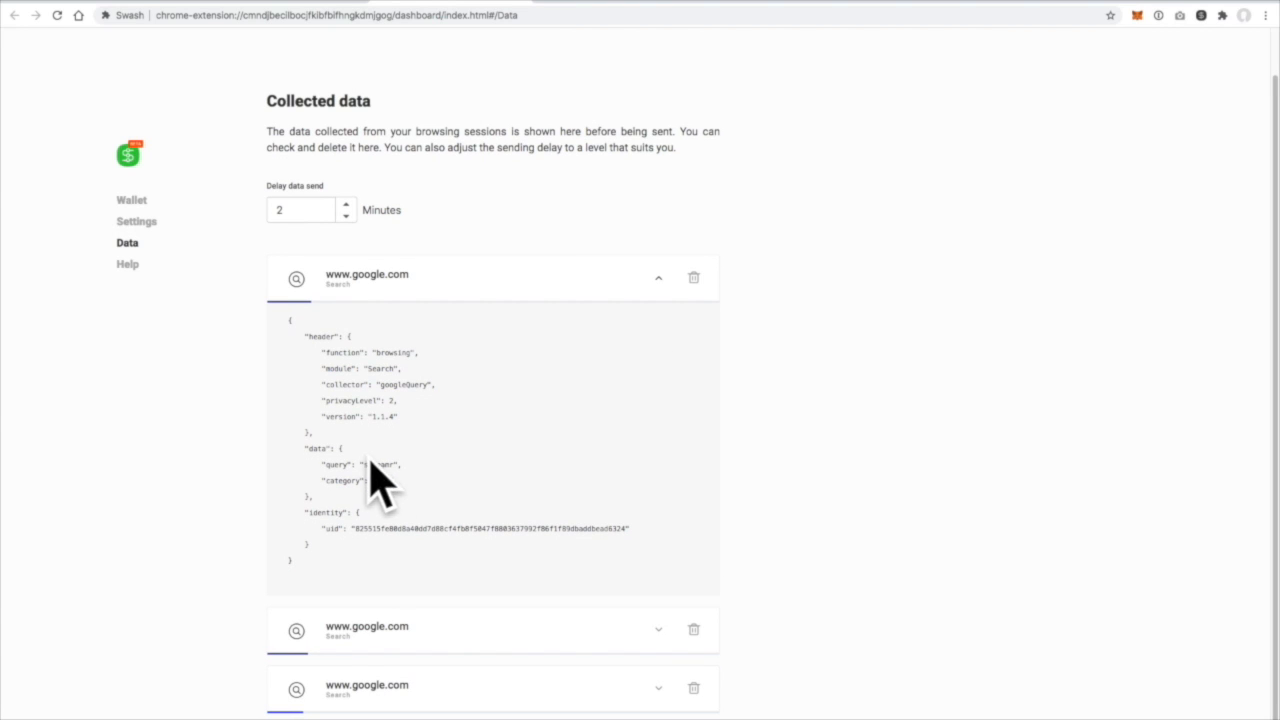
scroll(down, 3)
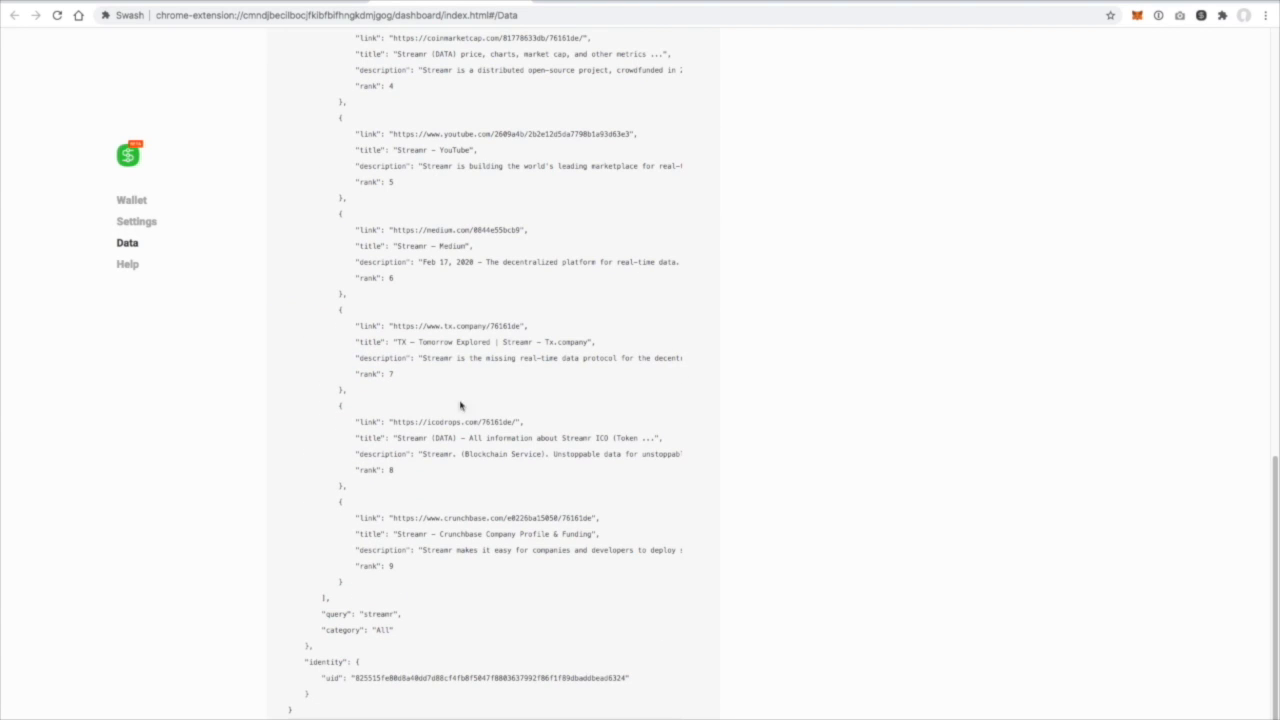
- Review the Swash capture settings and expand the Search module showing Google with four capture options
click(136, 220)
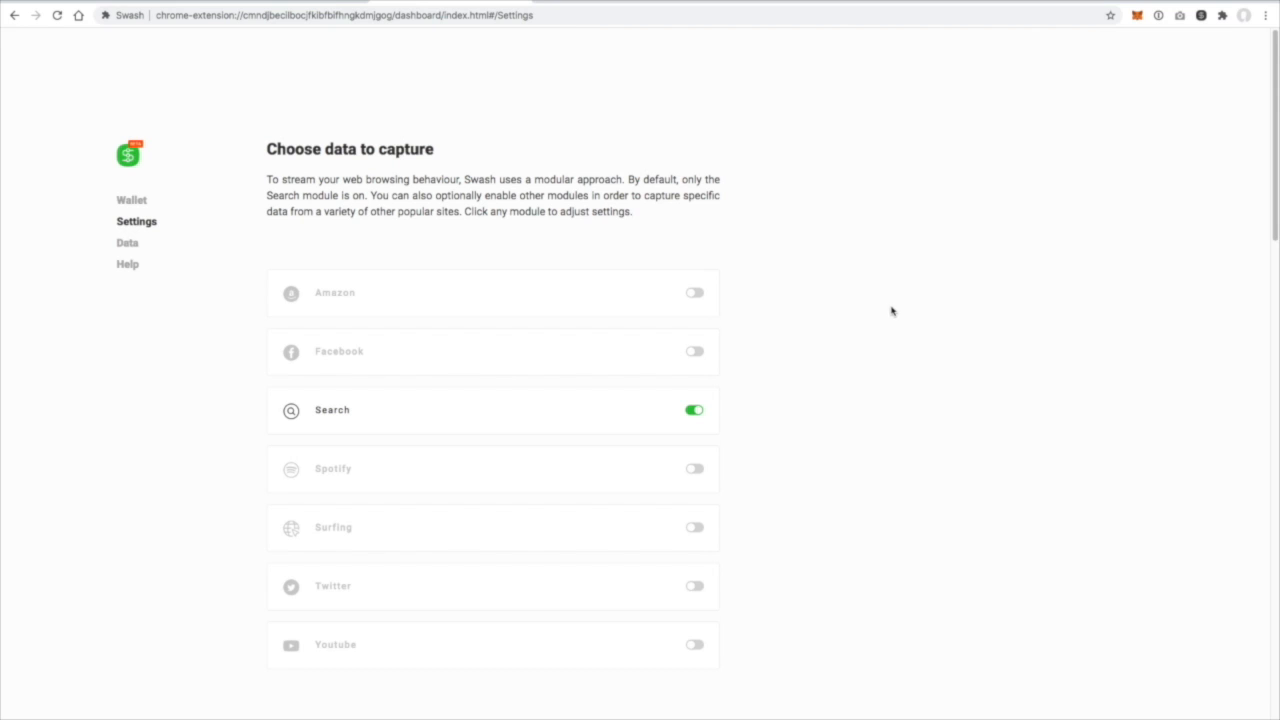
scroll(down, 3)
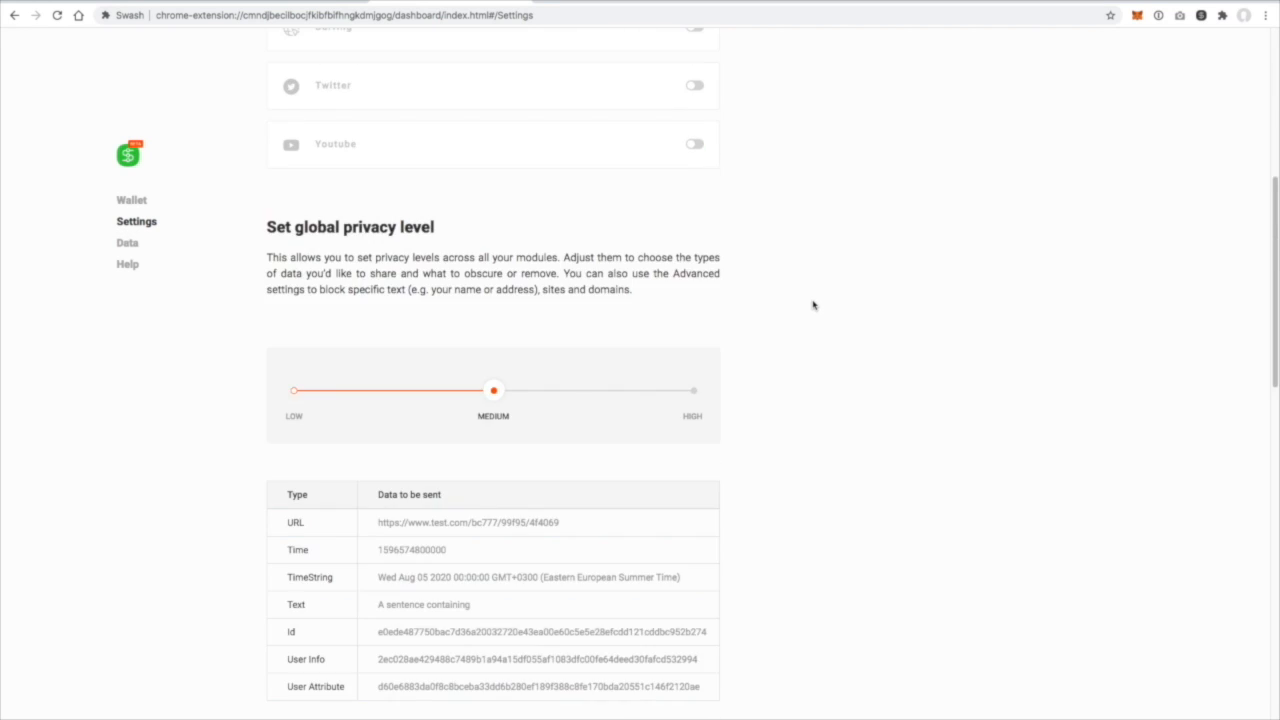
scroll(up, 3)
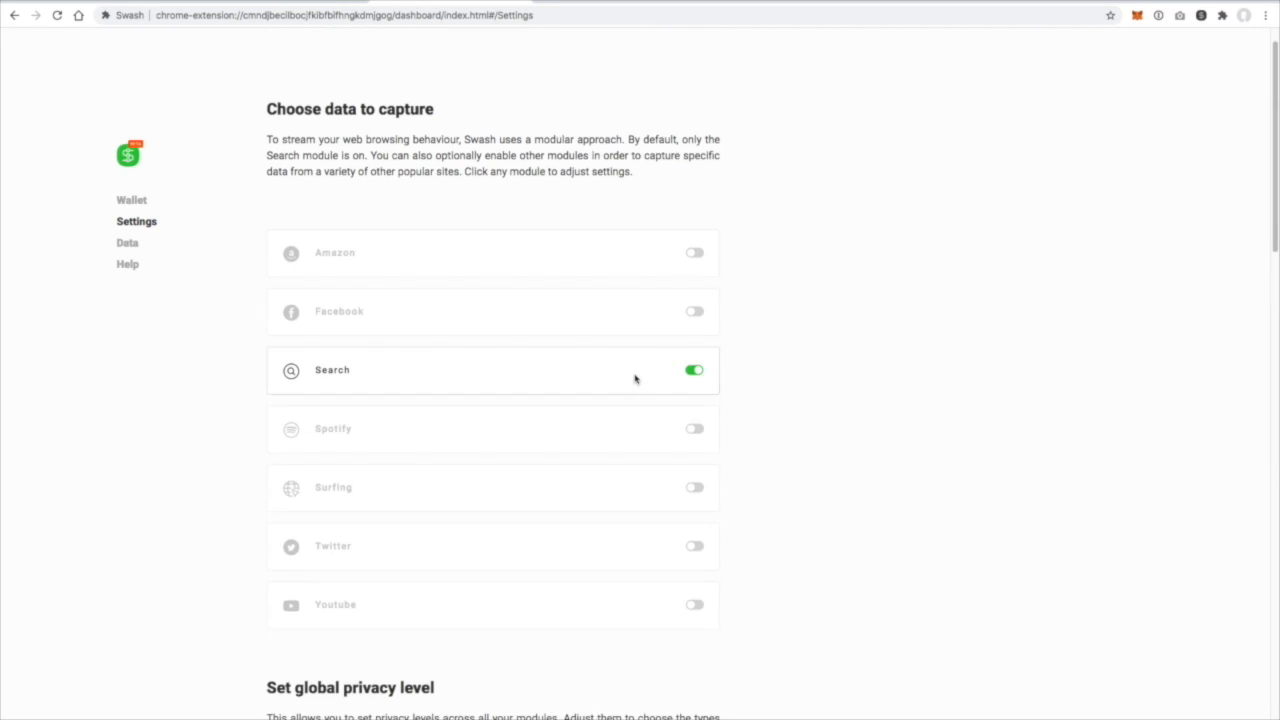
click(332, 370)
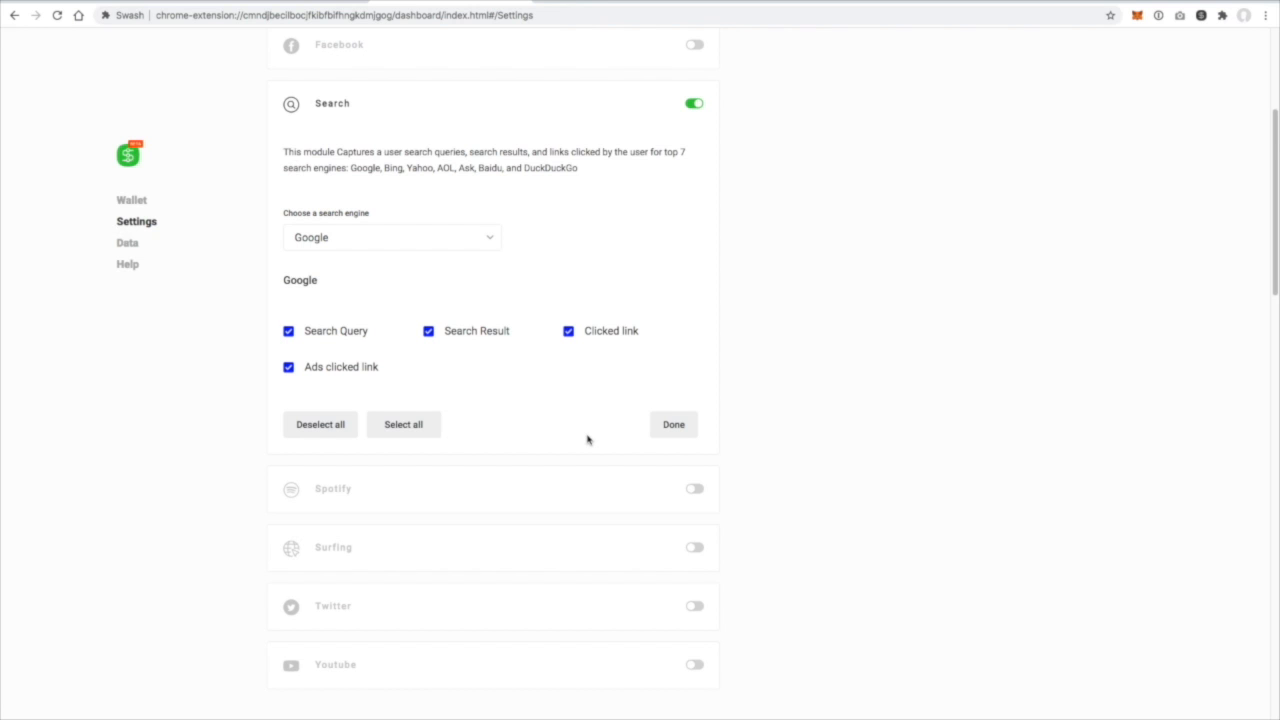
- Scroll through the Search module's privacy level, text masking and URL exclusion settings
scroll(down, 3)
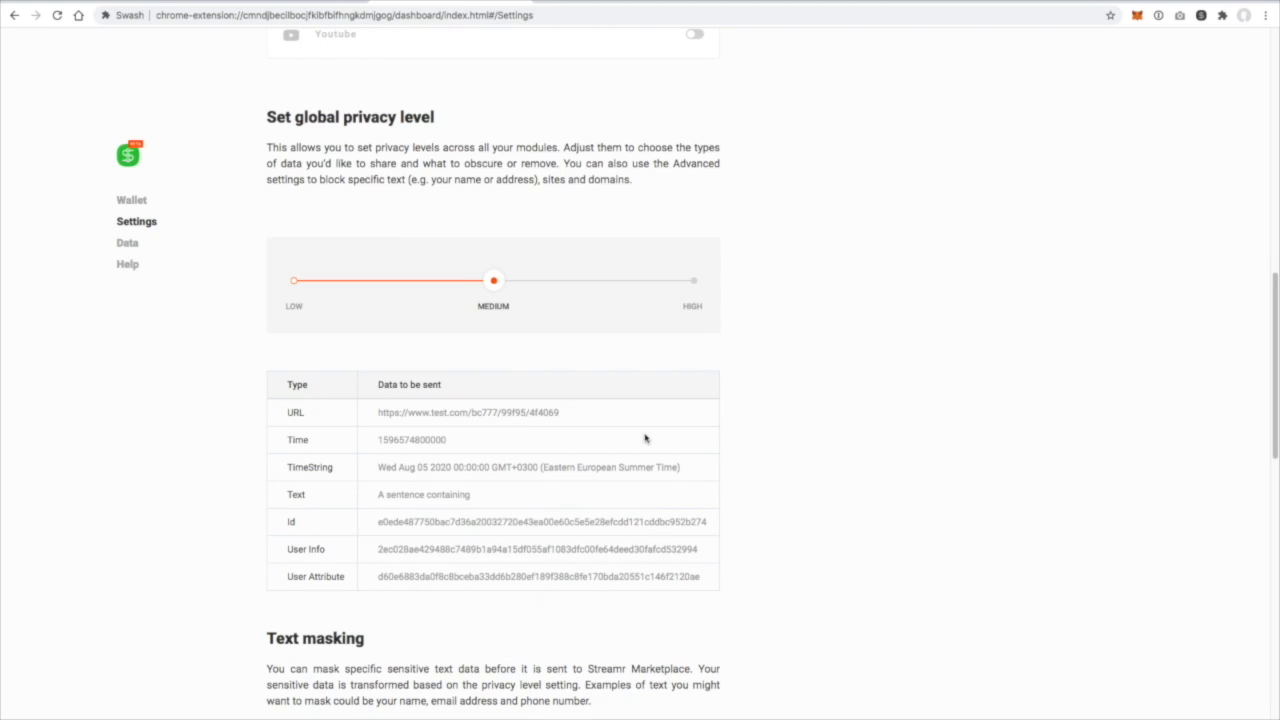
scroll(down, 3)
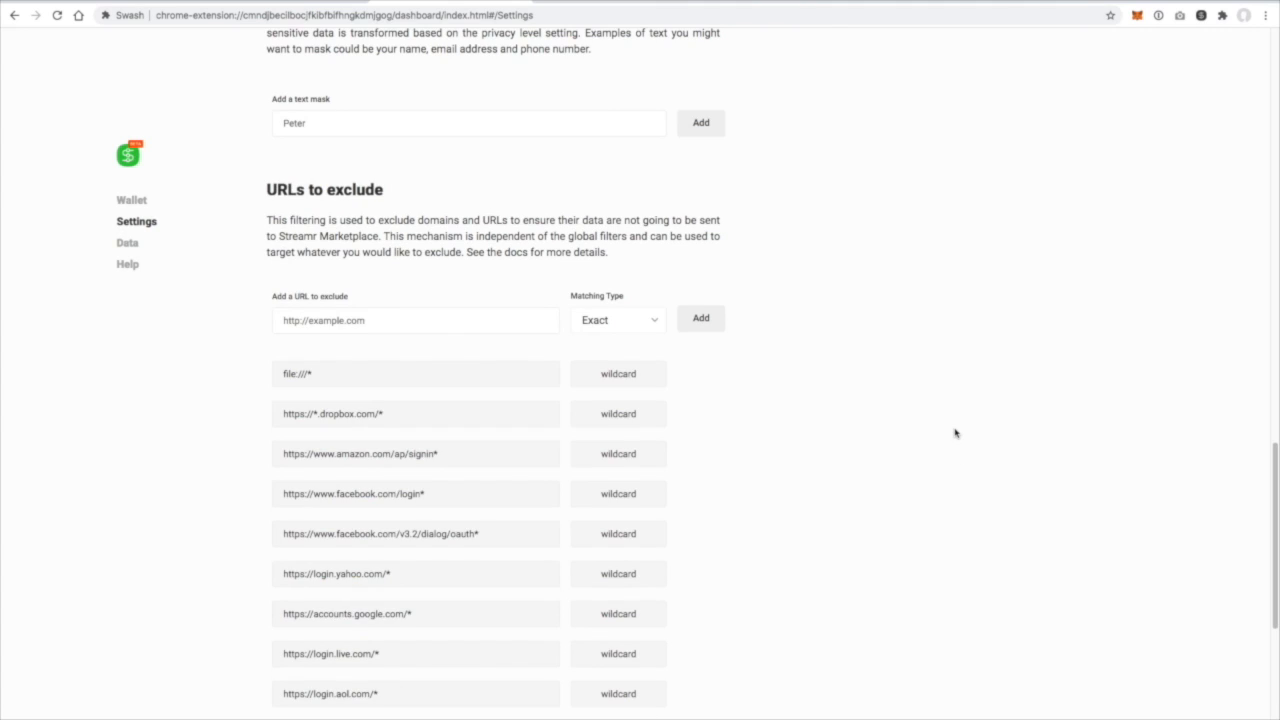
scroll(down, 3)
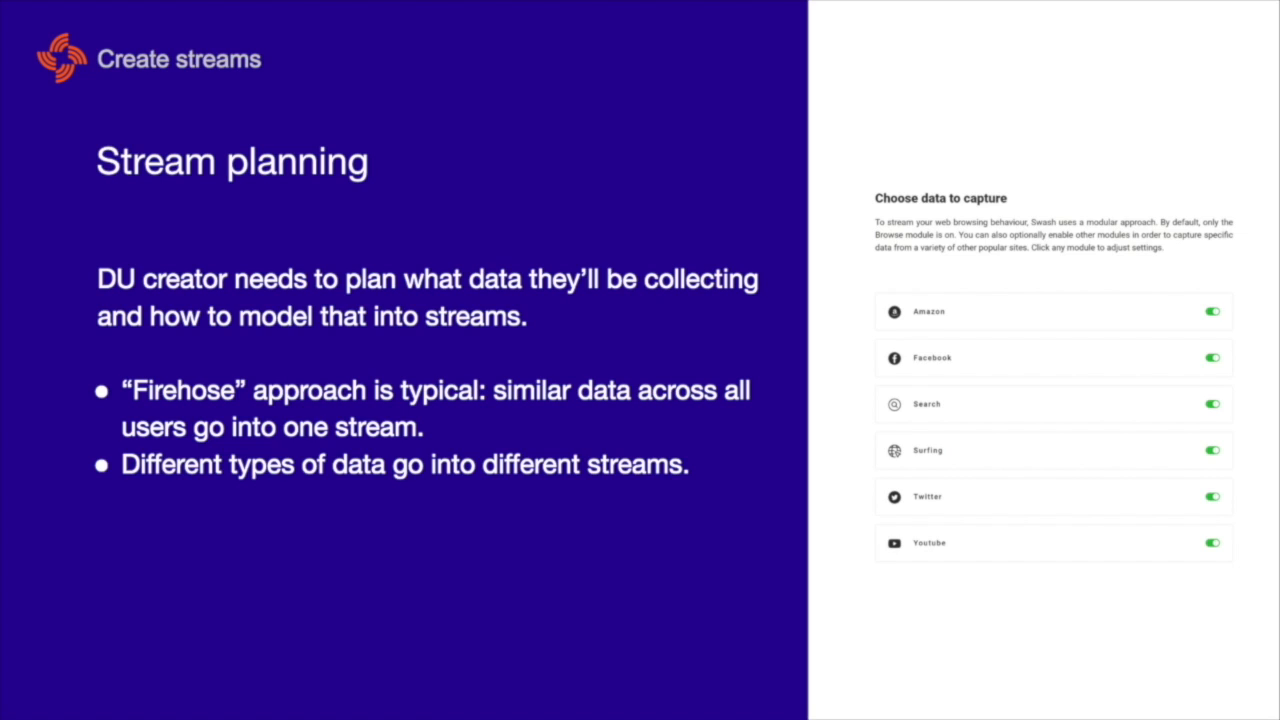
mouse_move(1074, 576)
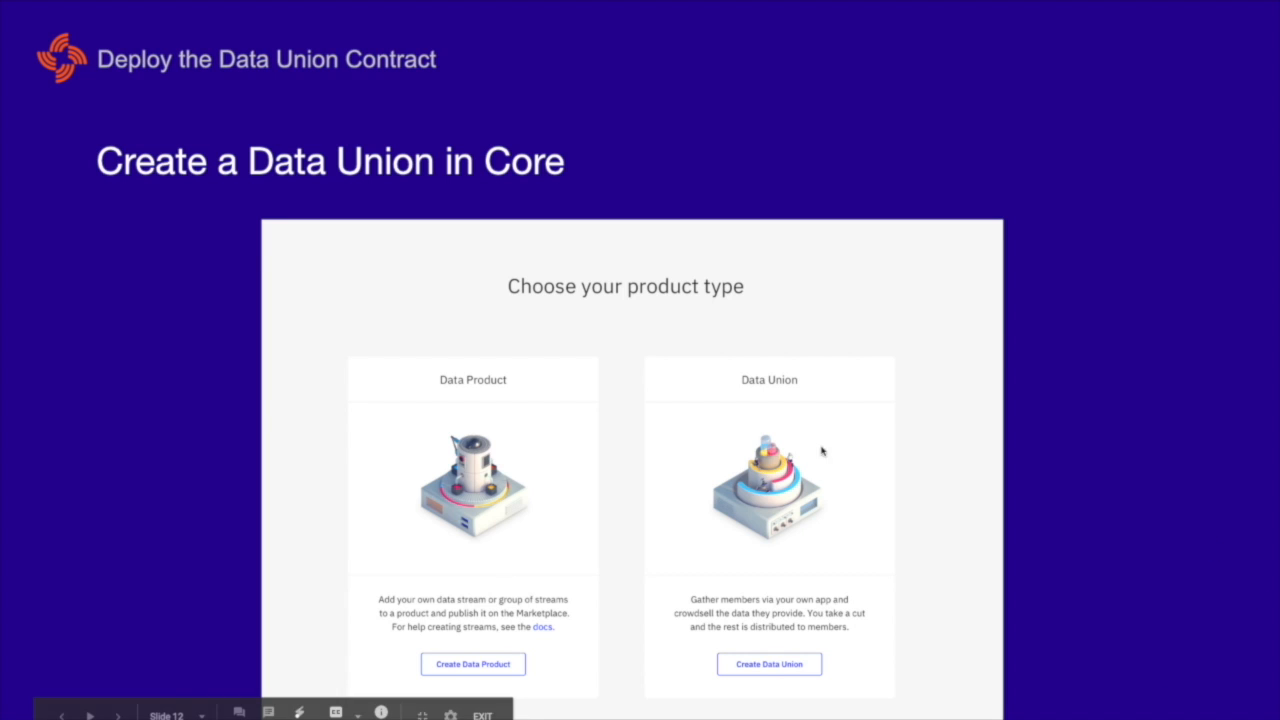
mouse_move(522, 504)
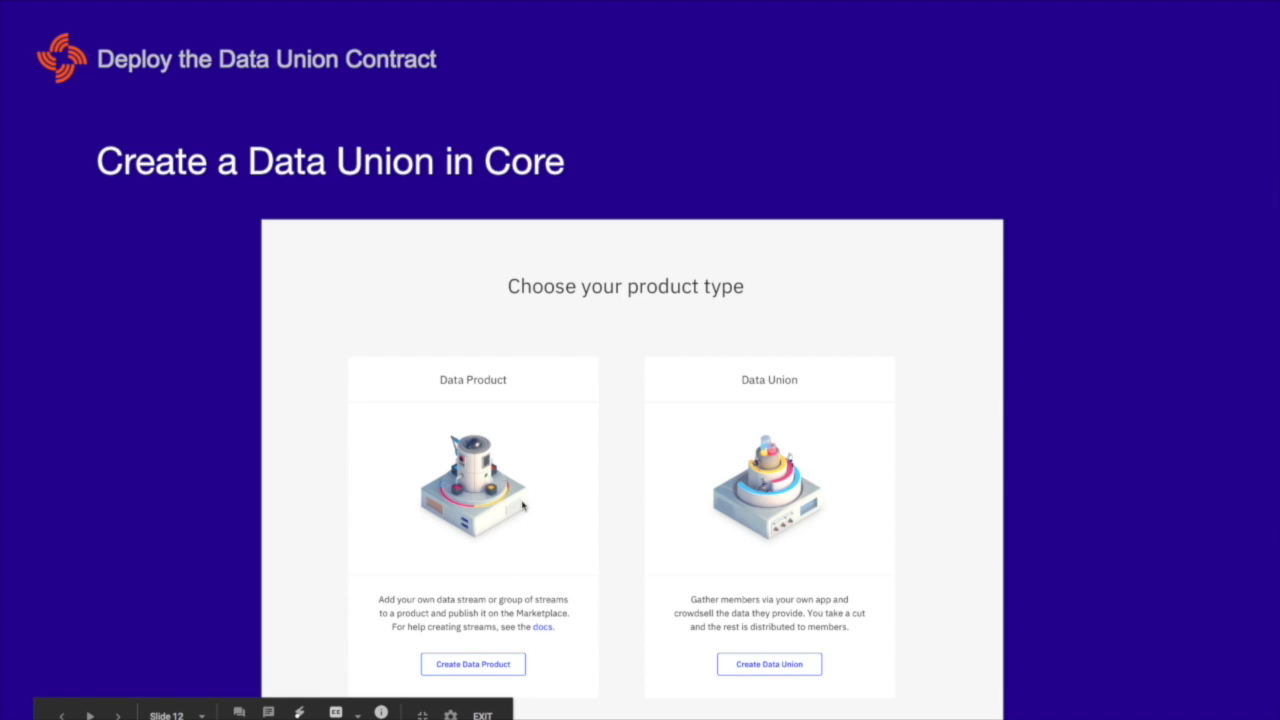
- Advance to the 'Add streams to the Data Union' slide listing selectable streams
click(768, 664)
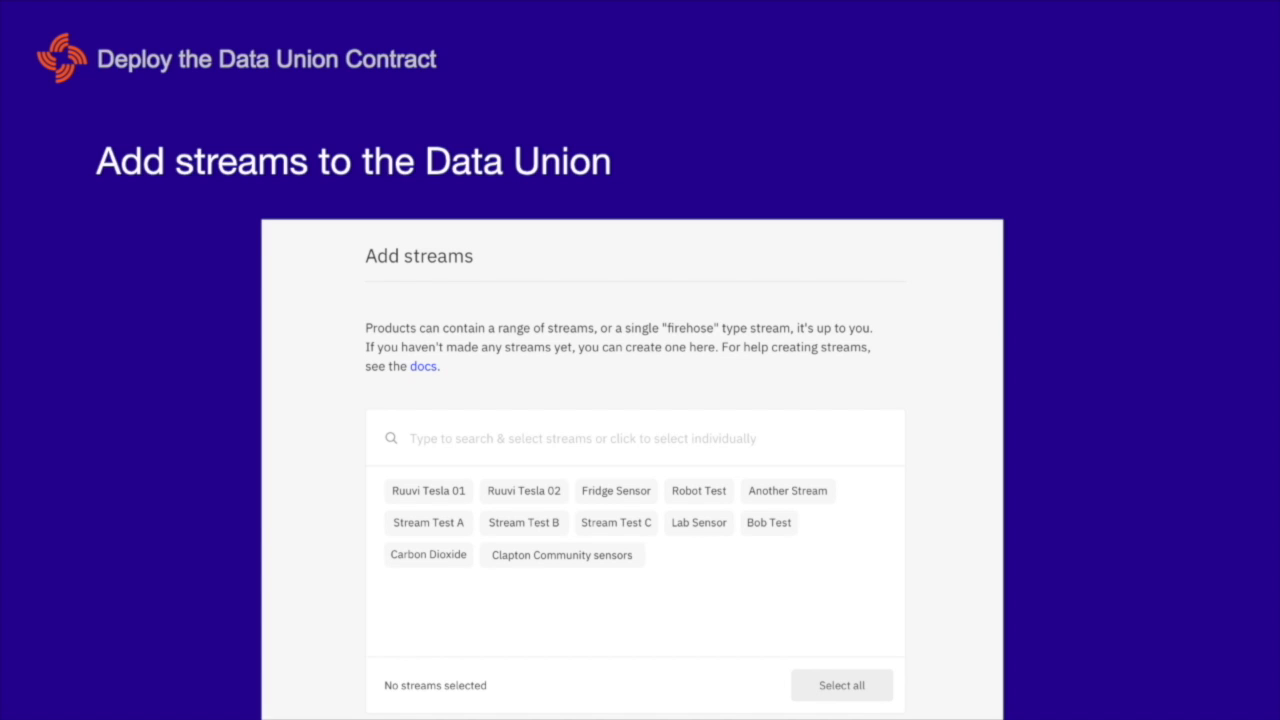
mouse_move(668, 522)
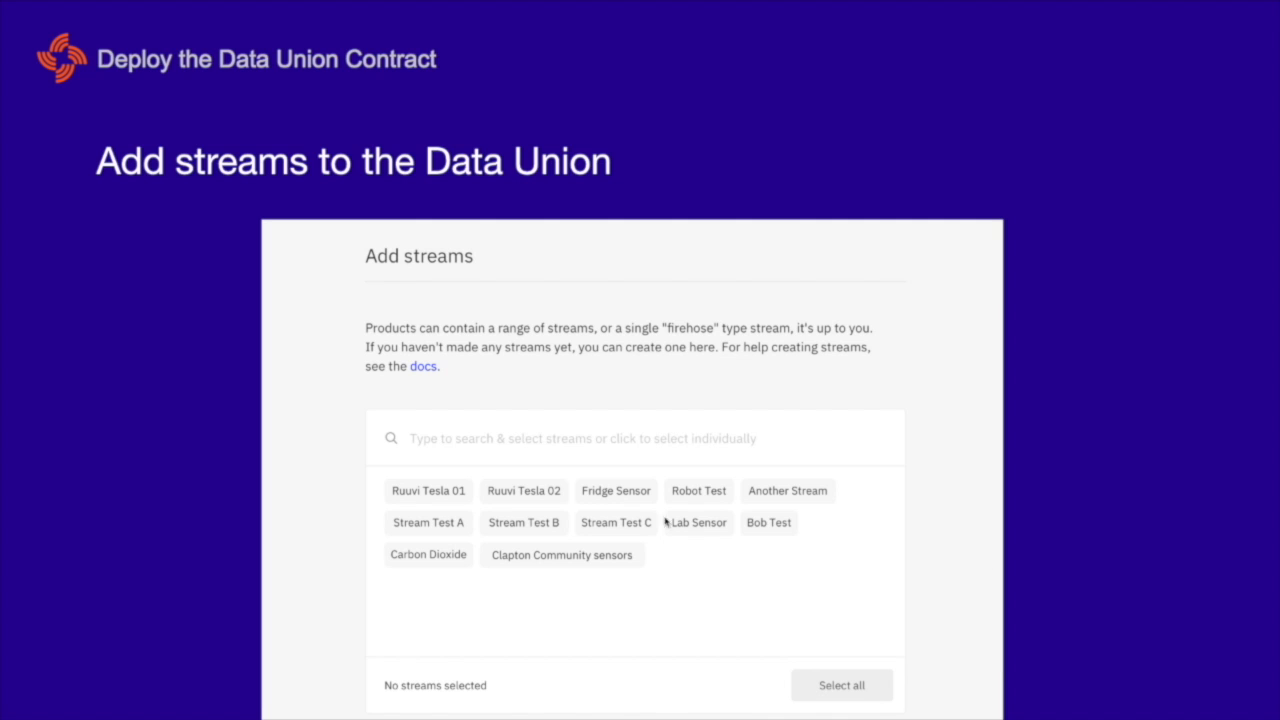
mouse_move(888, 632)
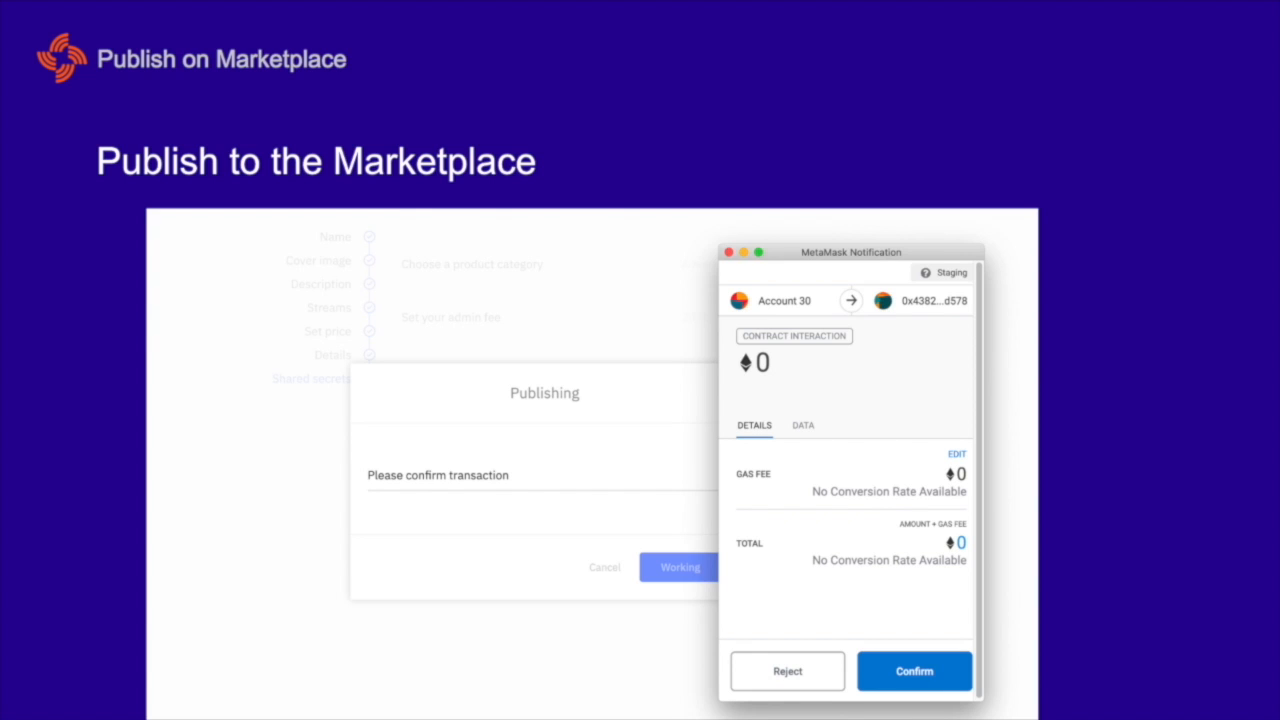
- Confirm the MetaMask publishing transaction so the Marketplace listing slide appears
click(914, 670)
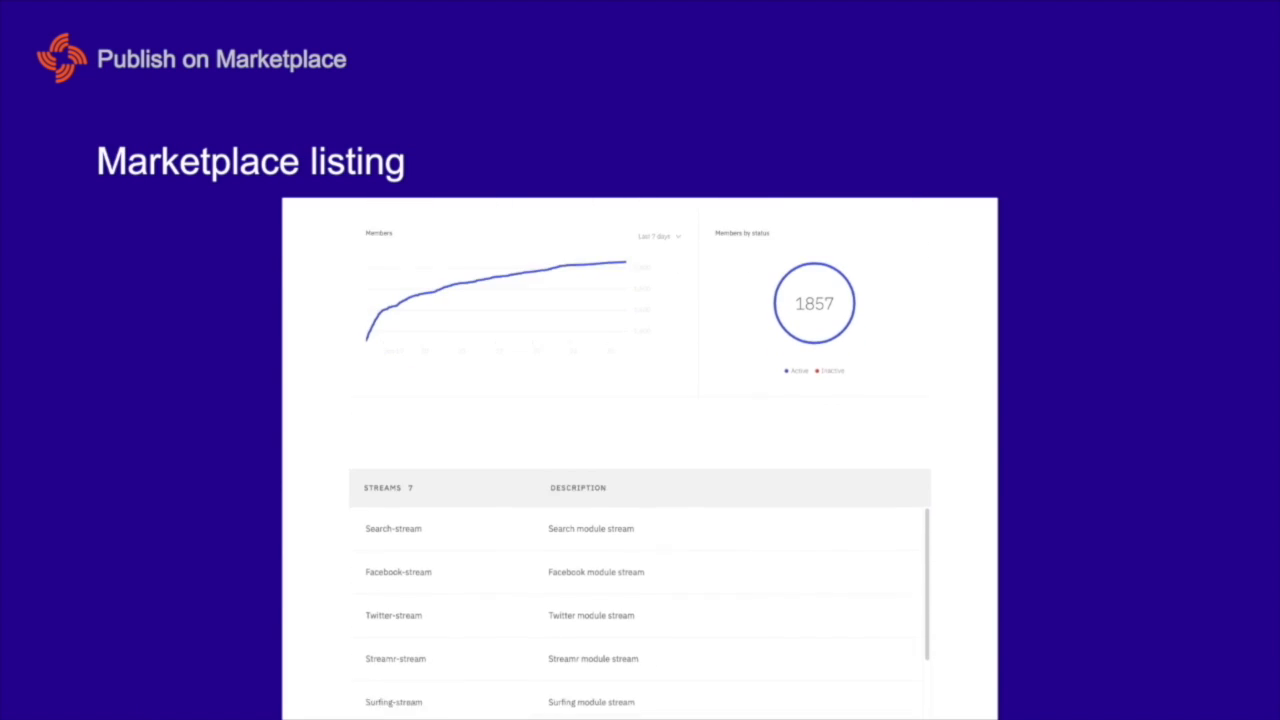
- Purchase one hour of access to the Swash data union at 1 DATA per hour and pay
scroll(down, 3)
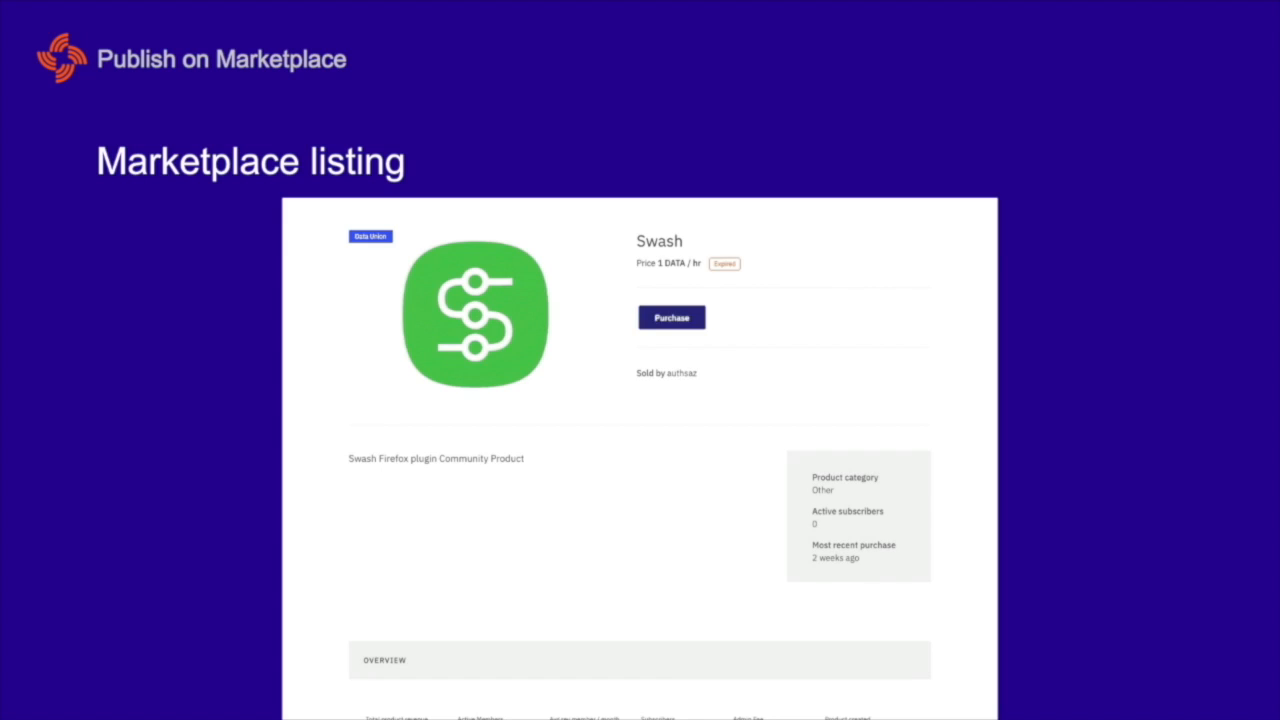
click(672, 316)
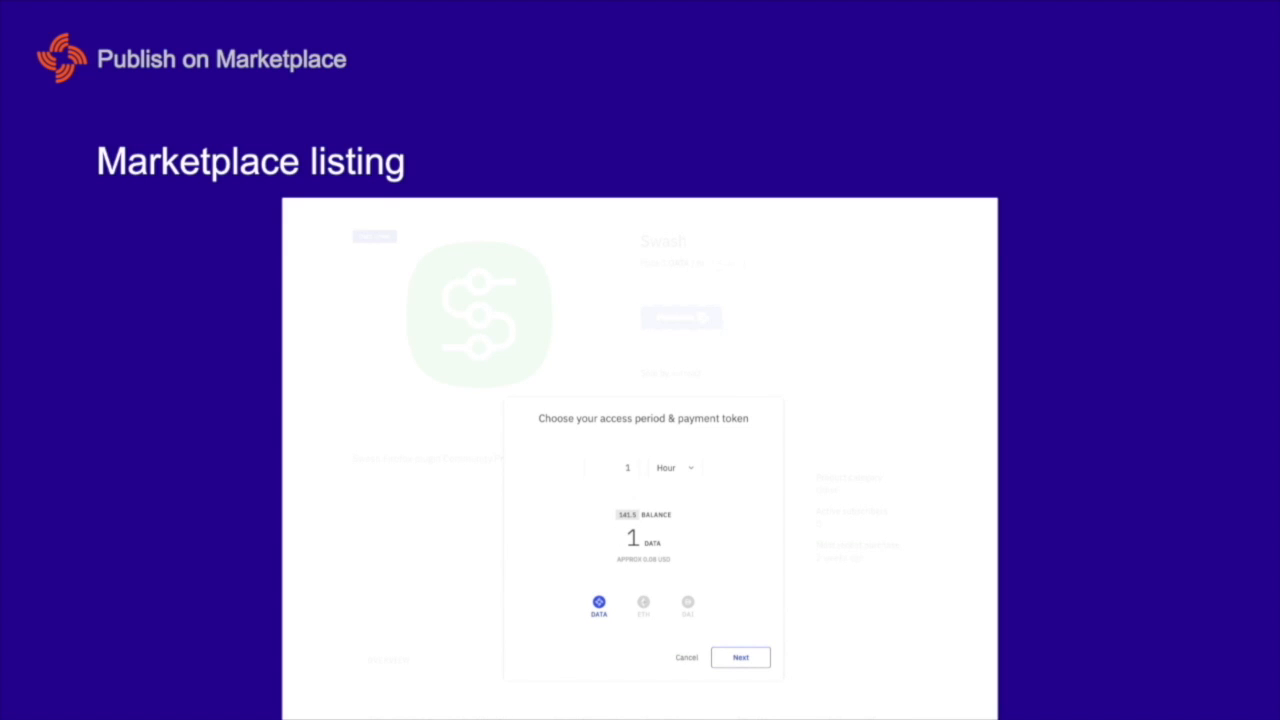
click(740, 656)
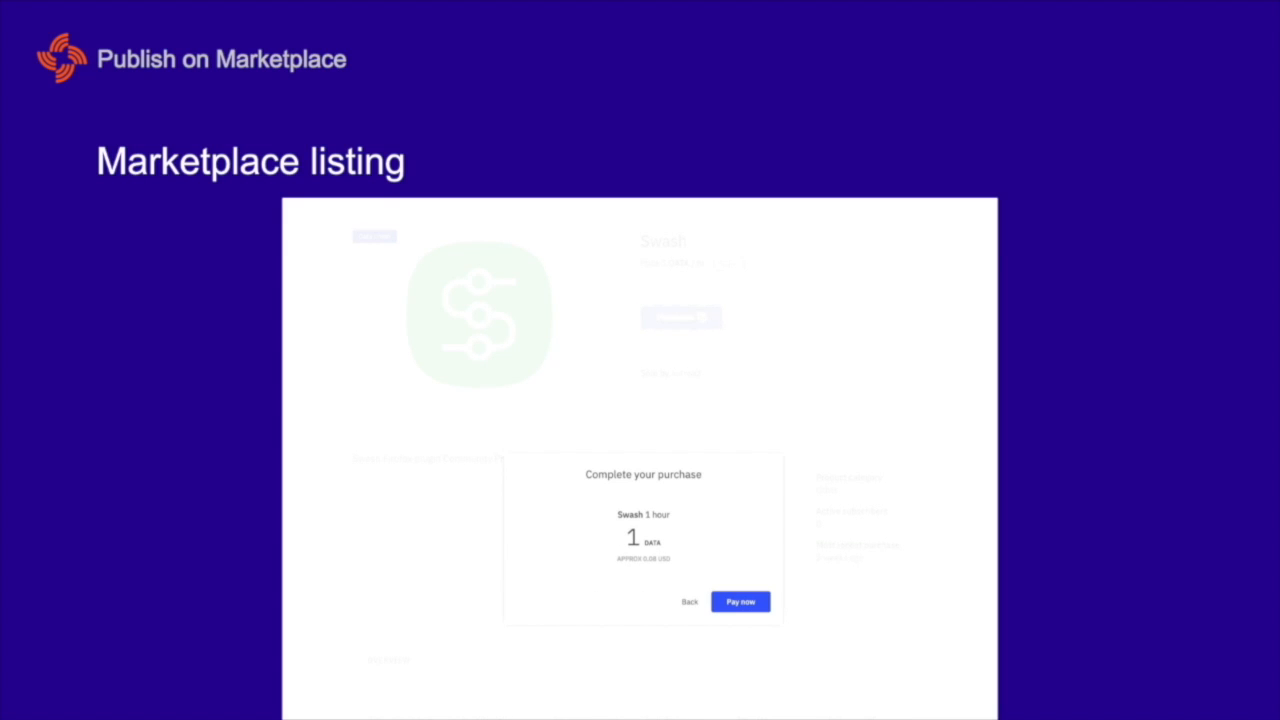
click(740, 600)
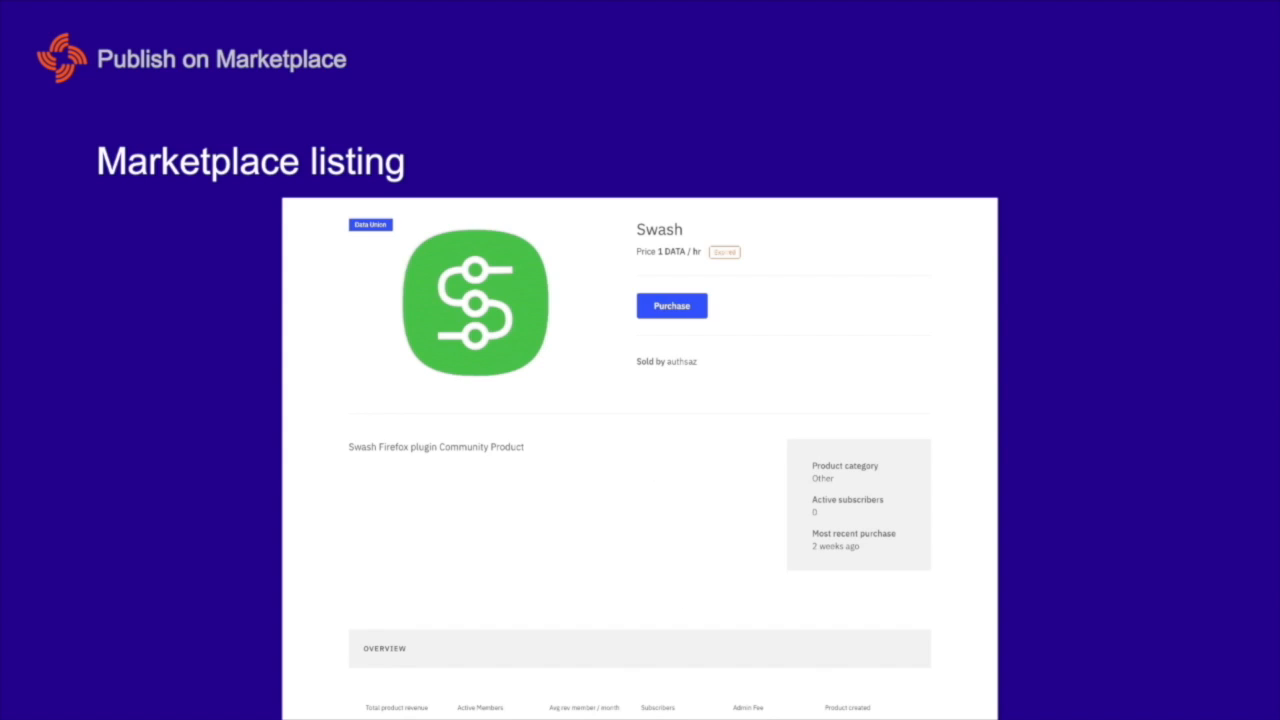